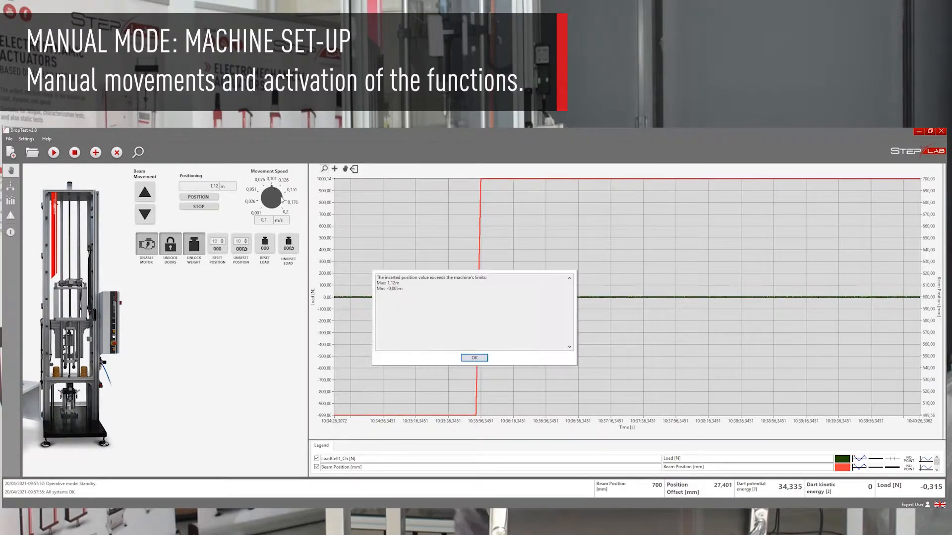
# Acknowledge the warning that the position exceeds the machine's limits.
pyautogui.click(474, 358)
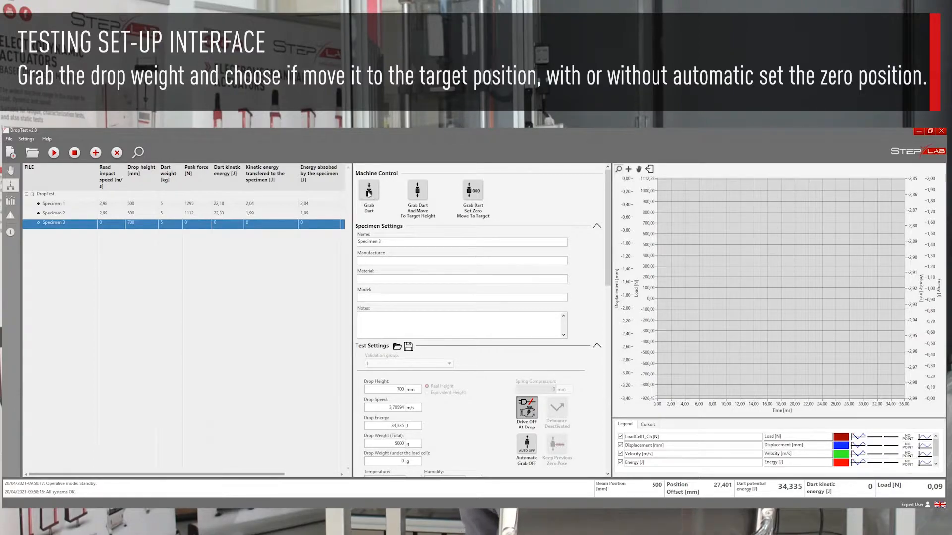
pyautogui.moveTo(500, 215)
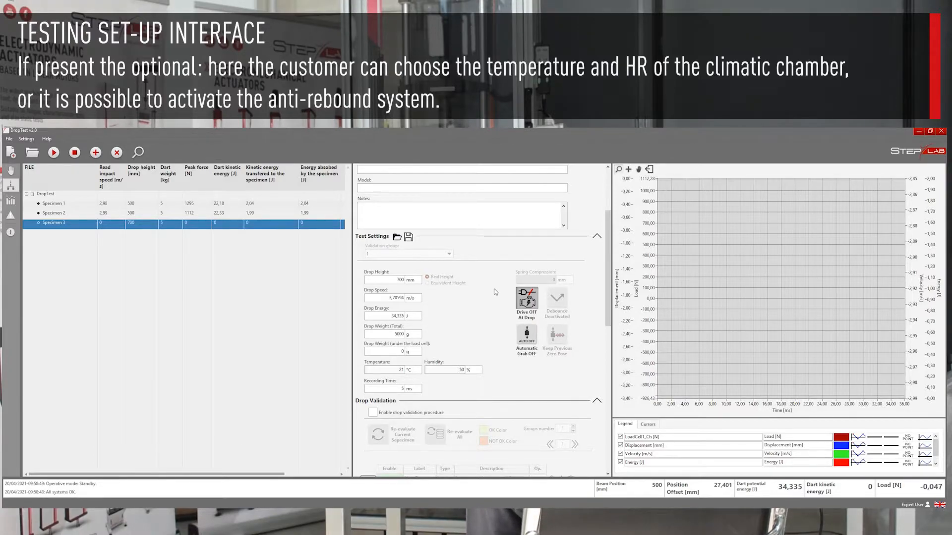
# Set Specimen 3's drop height to 800 mm, updating speed to 3,96102 m/s and energy to 39,24 J.
pyautogui.click(400, 280)
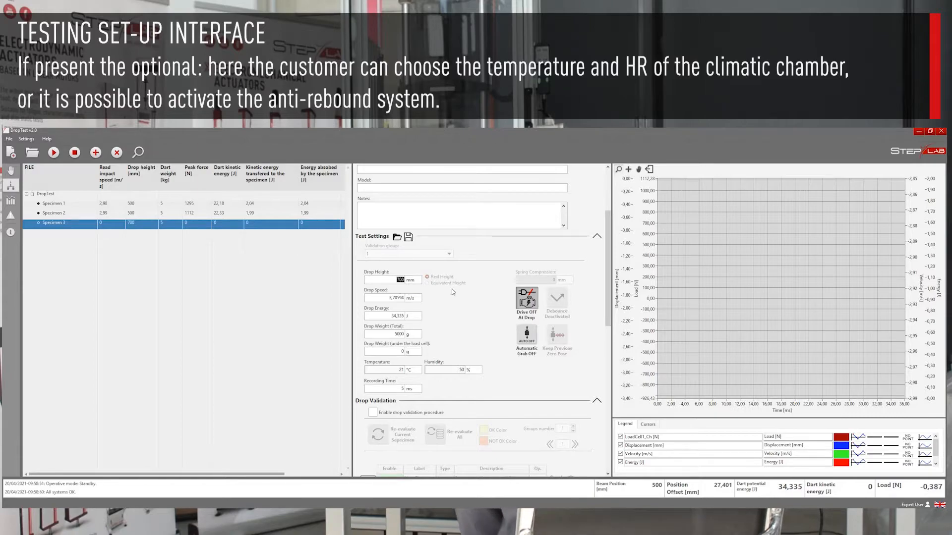
pyautogui.moveTo(449, 306)
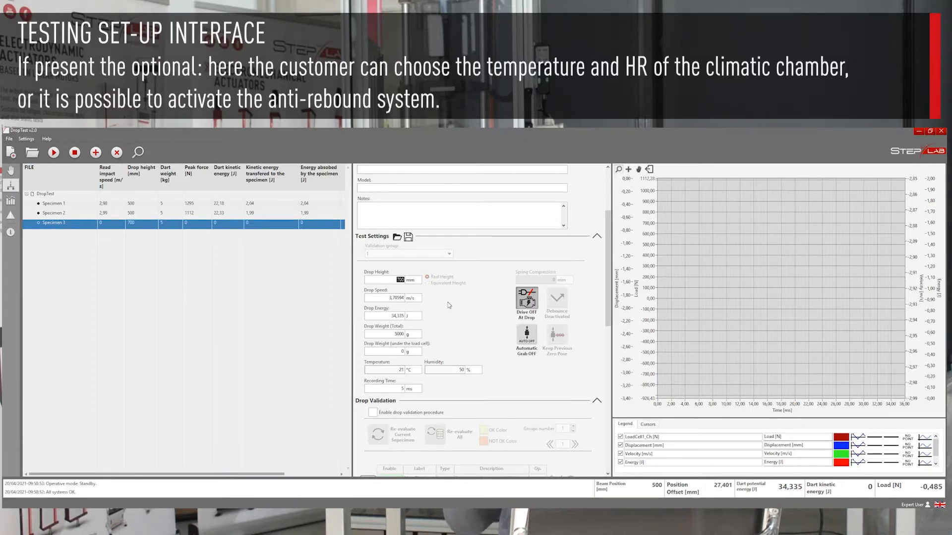
pyautogui.write('800')
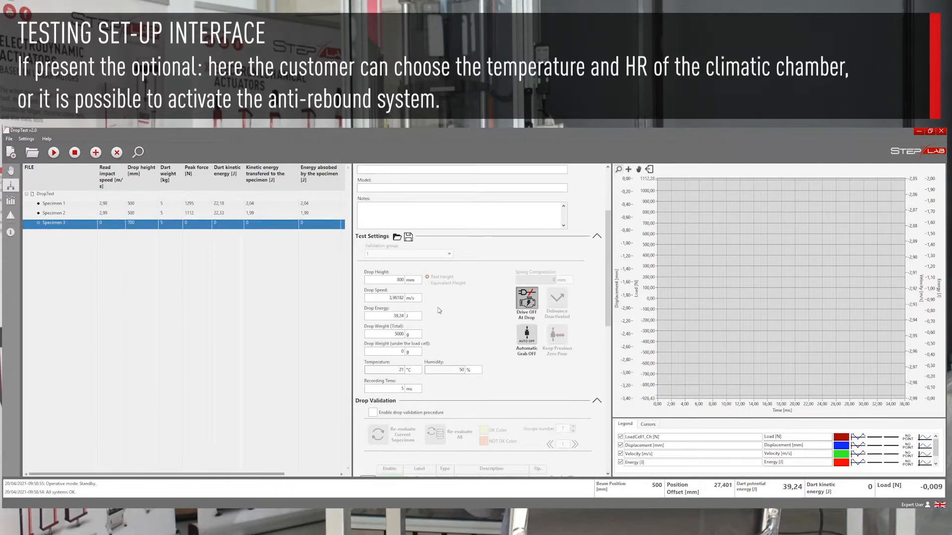